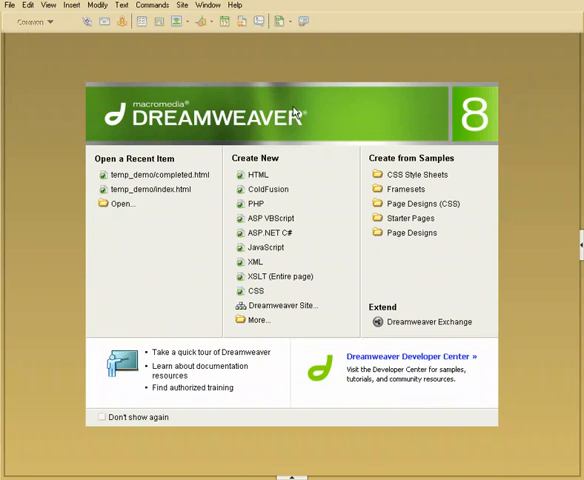
pyautogui.moveTo(468, 336)
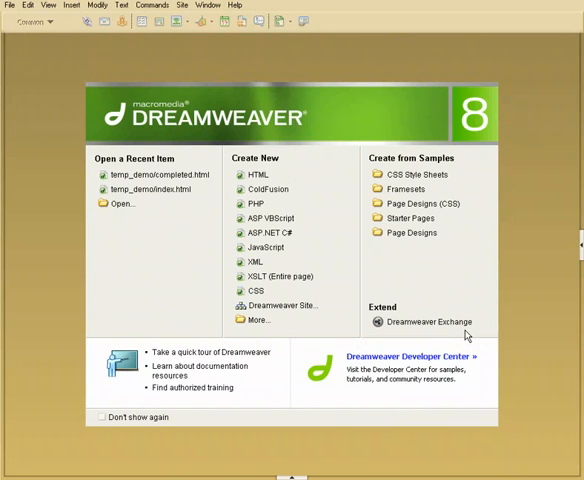
pyautogui.moveTo(398, 240)
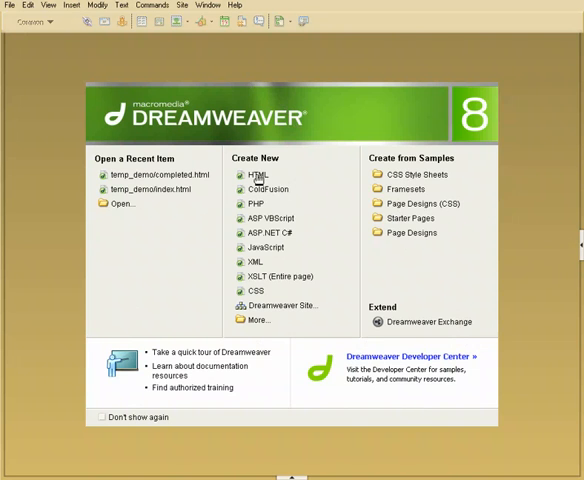
# Create a blank HTML page and set its title to 'Gloss Coming Soon'.
pyautogui.click(258, 176)
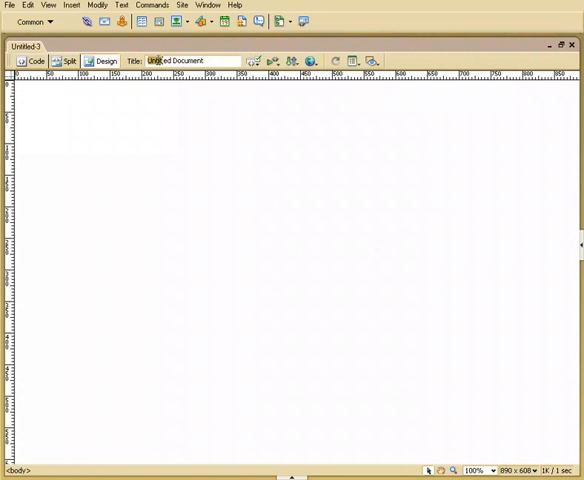
pyautogui.tripleClick(188, 60)
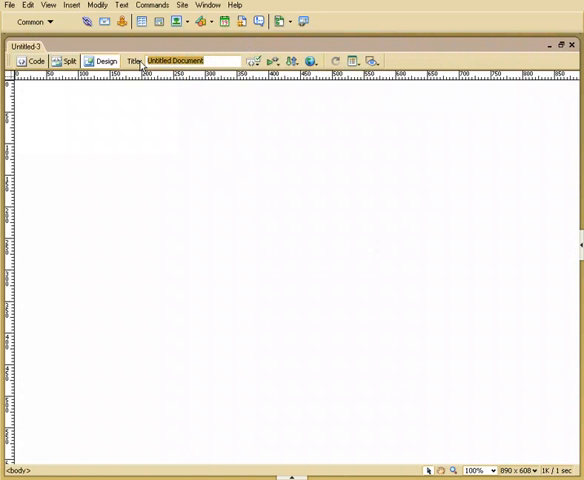
pyautogui.moveTo(190, 216)
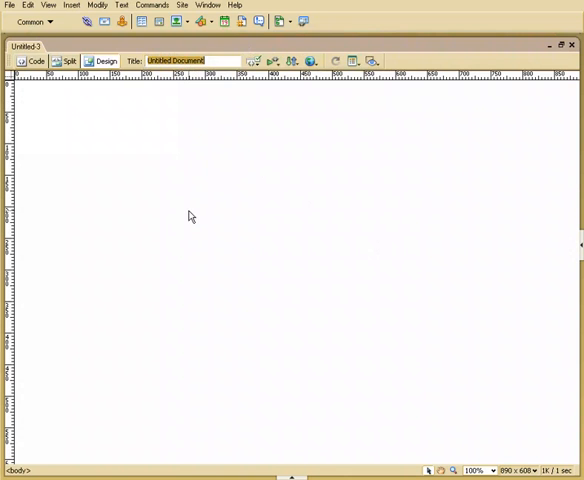
pyautogui.click(22, 96)
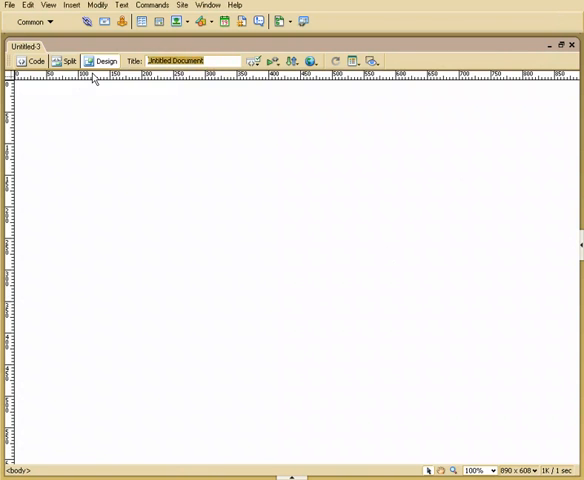
pyautogui.write('Gloss Coming S')
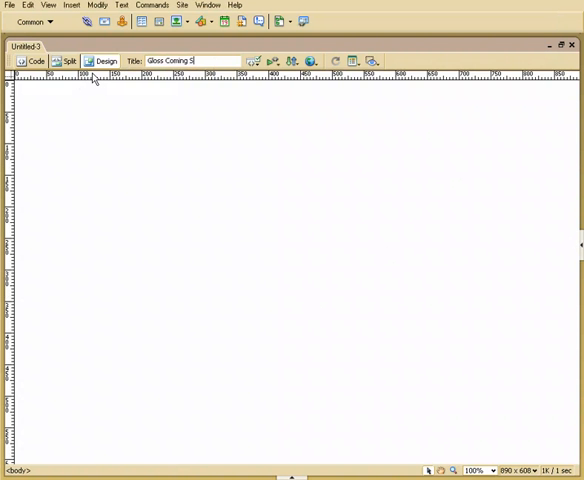
pyautogui.write('oon')
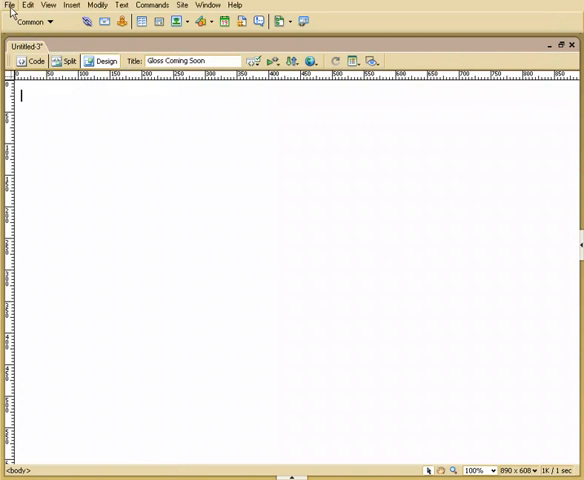
# Save the page as index.htm in the temp_demo folder via Save As.
pyautogui.click(10, 4)
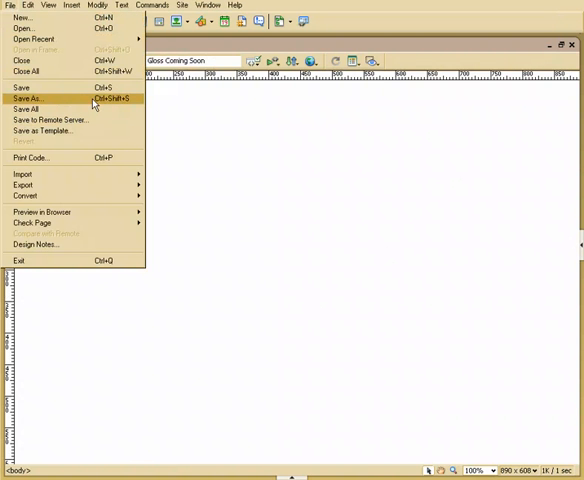
pyautogui.click(30, 98)
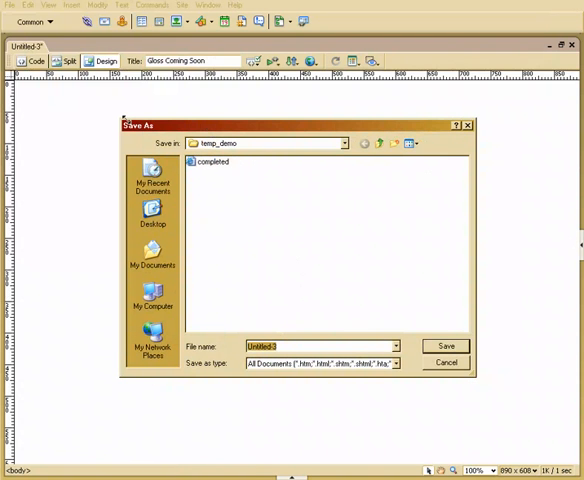
pyautogui.moveTo(244, 244)
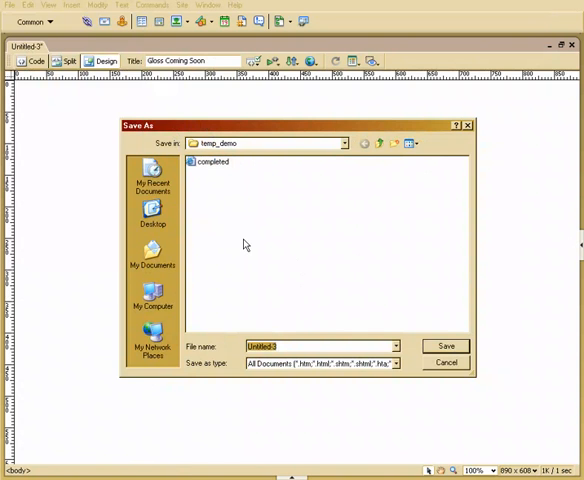
pyautogui.write('index')
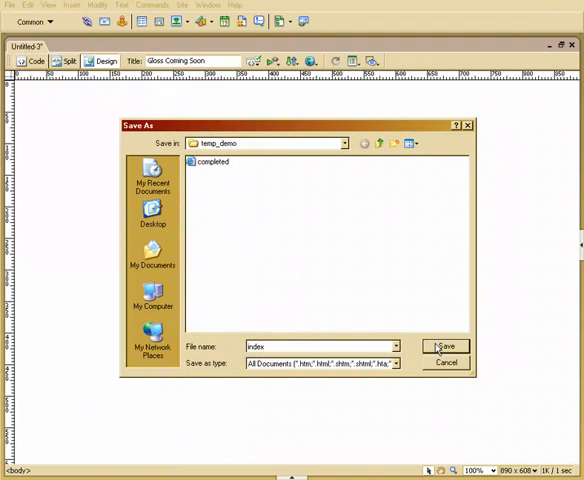
pyautogui.click(444, 346)
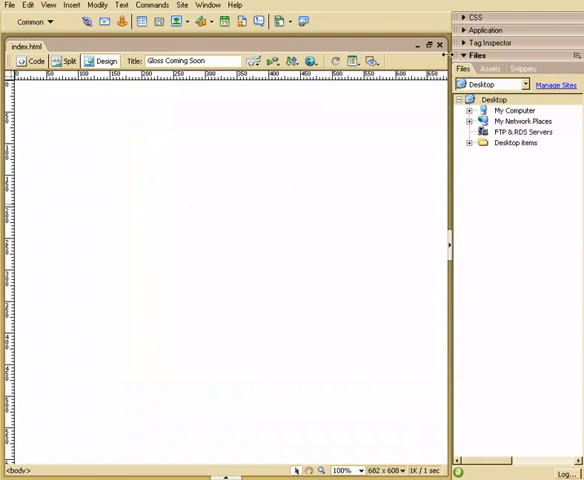
pyautogui.moveTo(448, 148)
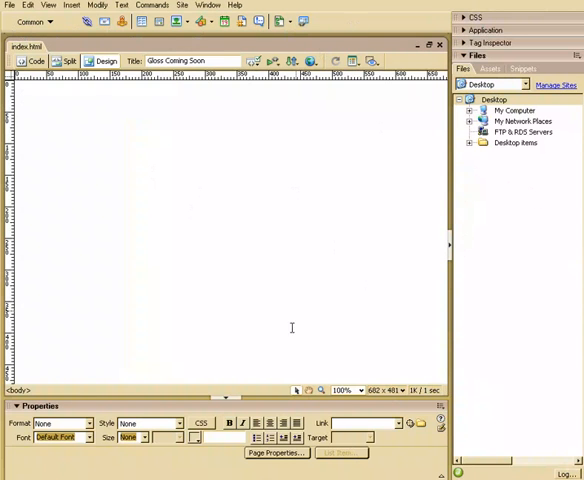
pyautogui.moveTo(304, 240)
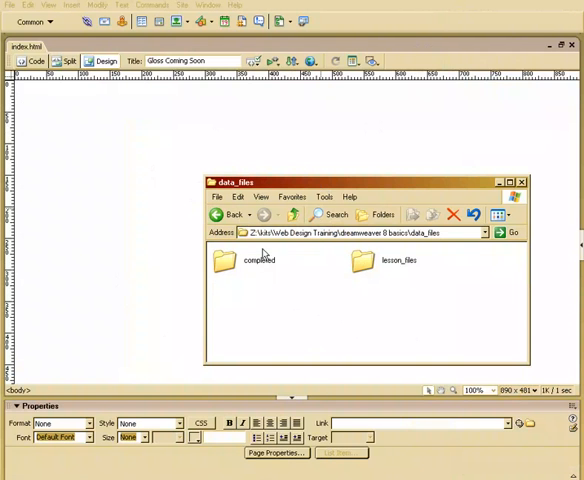
pyautogui.moveTo(312, 278)
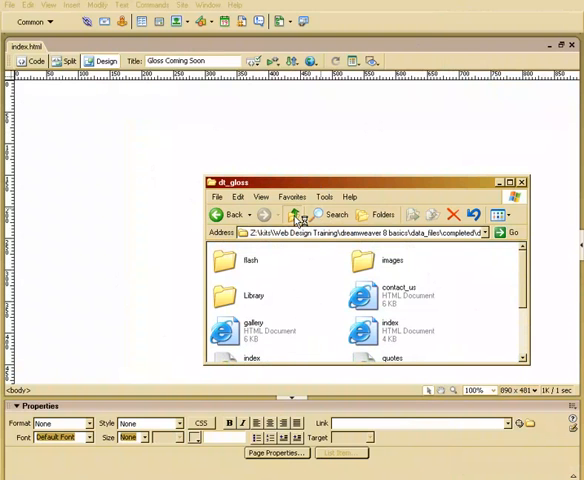
# Go up to lesson_files and open the website project folder.
pyautogui.click(292, 216)
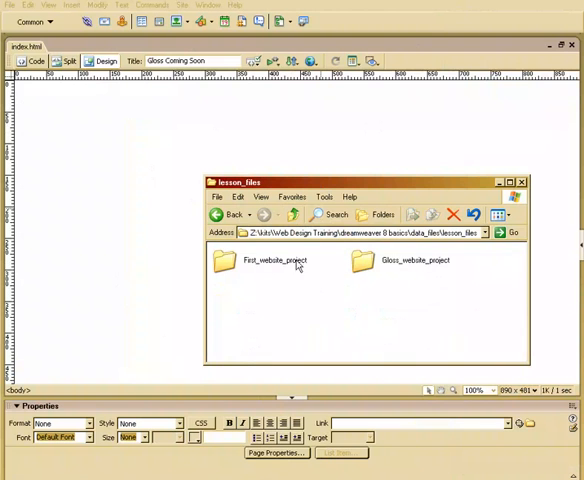
pyautogui.click(270, 260)
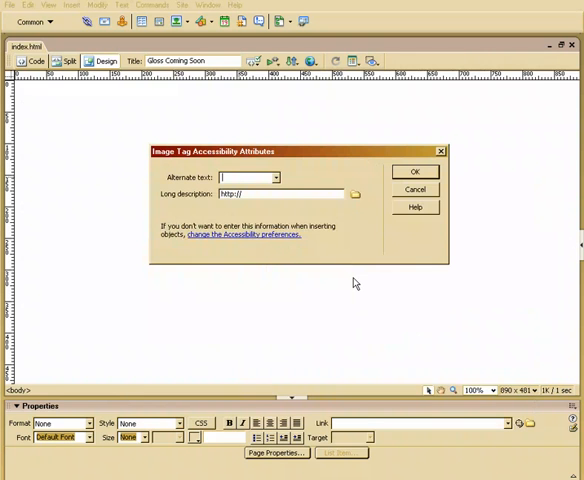
# Insert the Gloss logo with its alternate text, then the main image with alternate text 'Main'.
pyautogui.write('G')
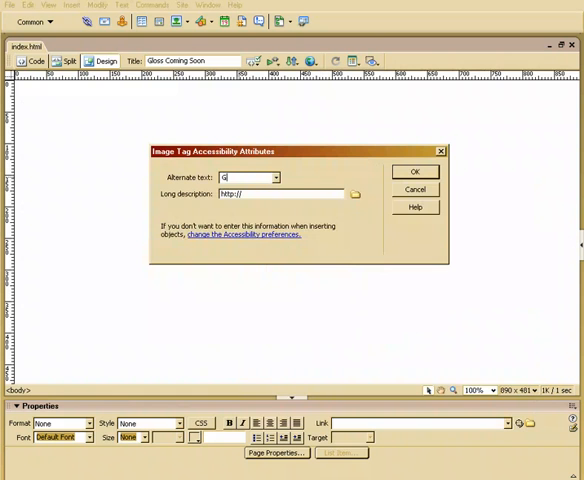
pyautogui.click(414, 172)
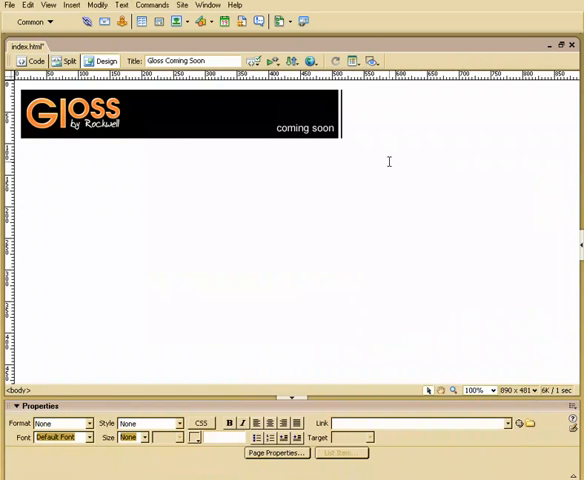
pyautogui.click(30, 156)
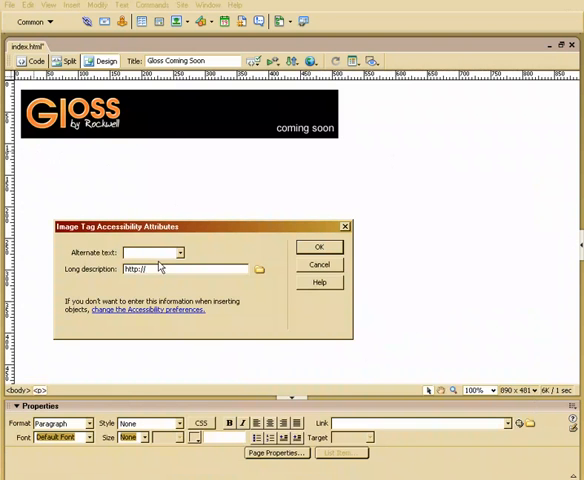
pyautogui.write('Main')
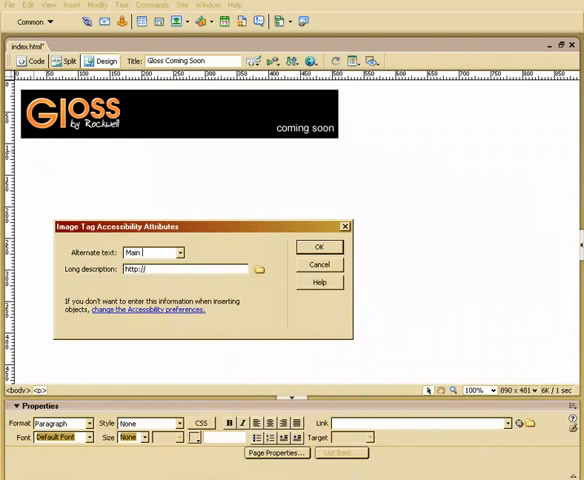
pyautogui.click(318, 246)
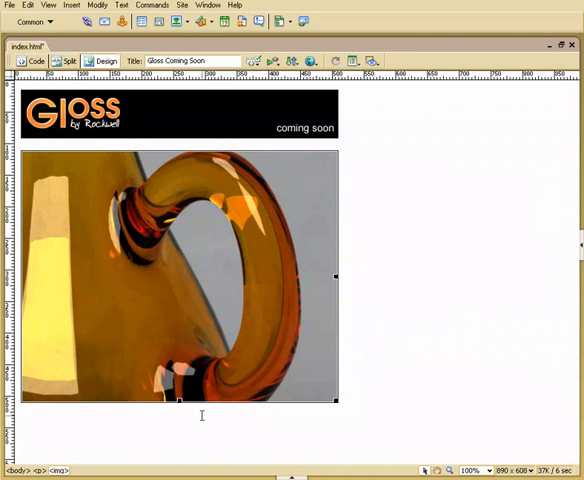
pyautogui.moveTo(198, 288)
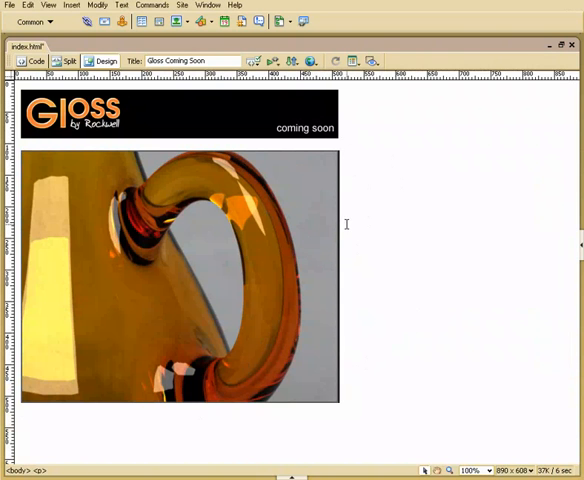
pyautogui.moveTo(344, 104)
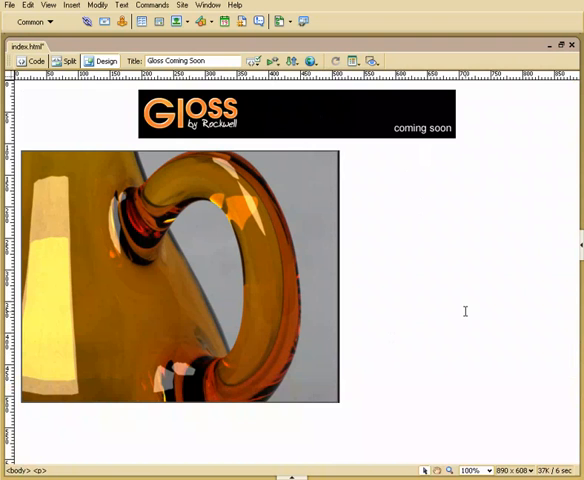
# In Code view, add align="center" to the glass image's paragraph tag.
pyautogui.click(180, 280)
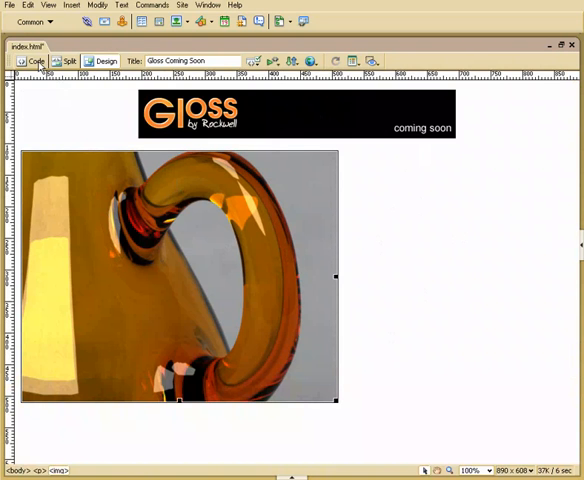
pyautogui.click(36, 60)
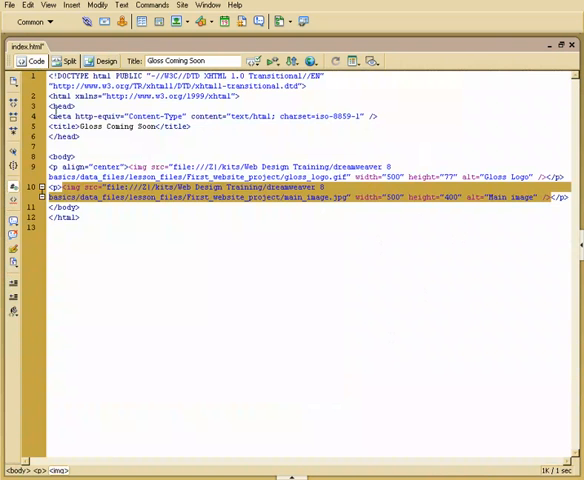
pyautogui.moveTo(132, 220)
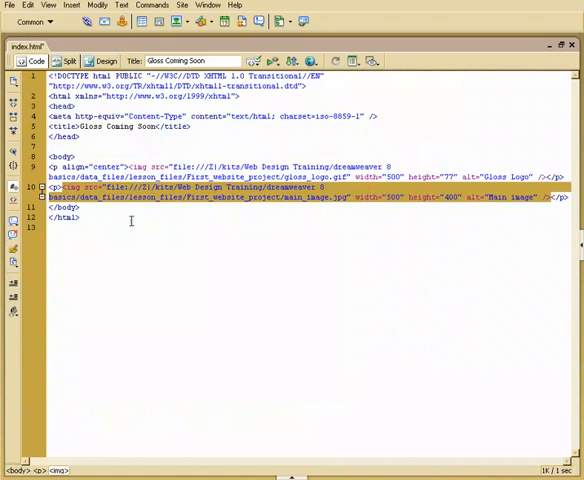
pyautogui.click(190, 276)
pyautogui.write(' a')
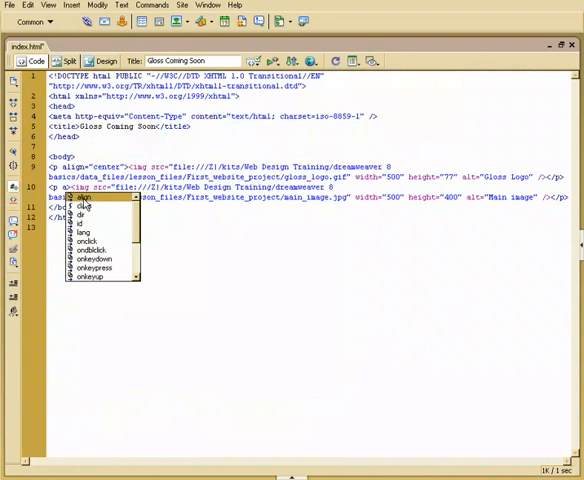
pyautogui.click(80, 198)
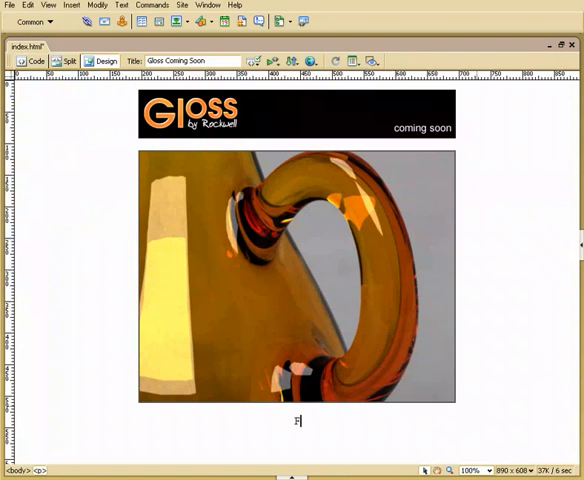
# Type 'For more information contact Sales' below the image, removing the stray @, and select the line.
pyautogui.write('For more infomation contact')
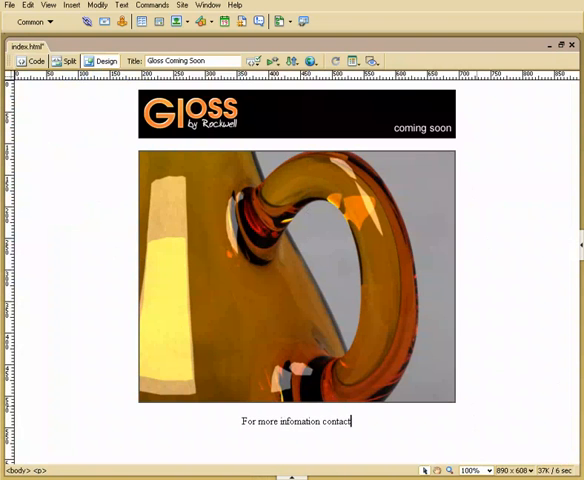
pyautogui.write('Sales@')
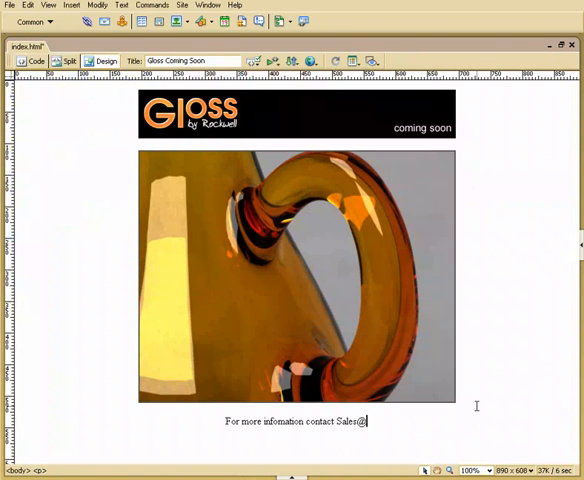
pyautogui.press('Backspace')
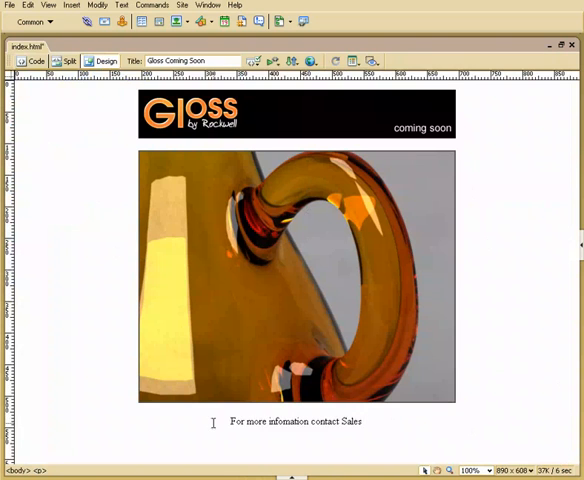
pyautogui.tripleClick(296, 420)
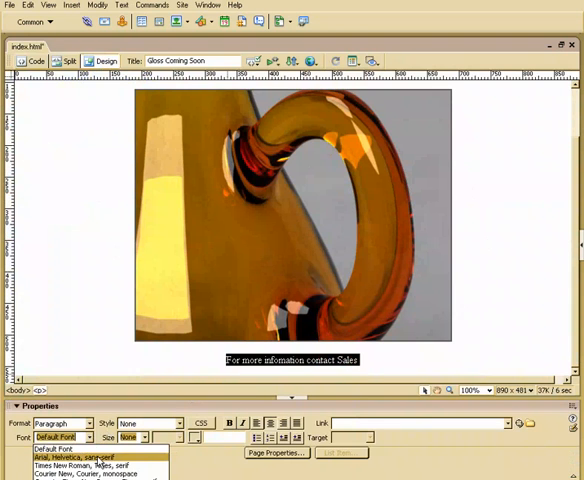
# Set the contact line to Arial, Helvetica in light gray and select the word Sales.
pyautogui.click(92, 458)
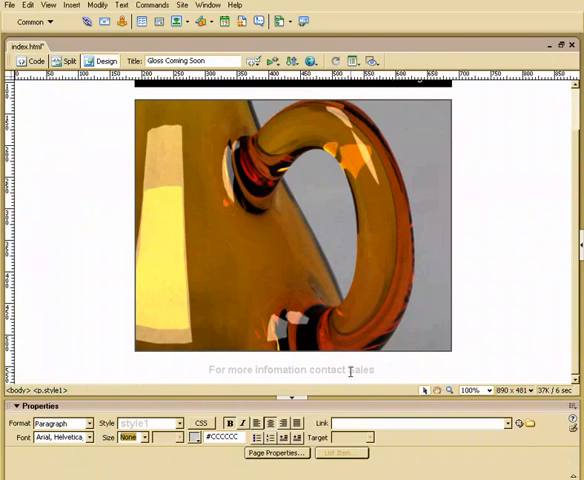
pyautogui.doubleClick(358, 370)
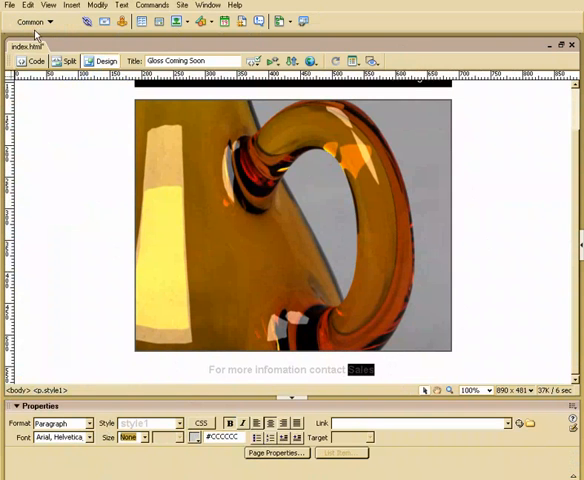
# Turn the word Sales into an email link to the sales address.
pyautogui.click(32, 22)
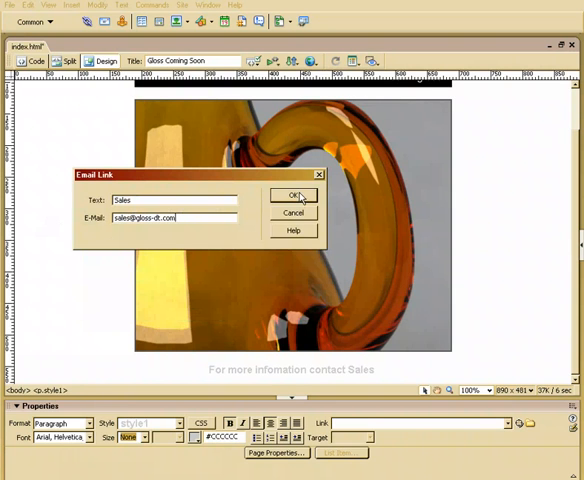
pyautogui.click(292, 194)
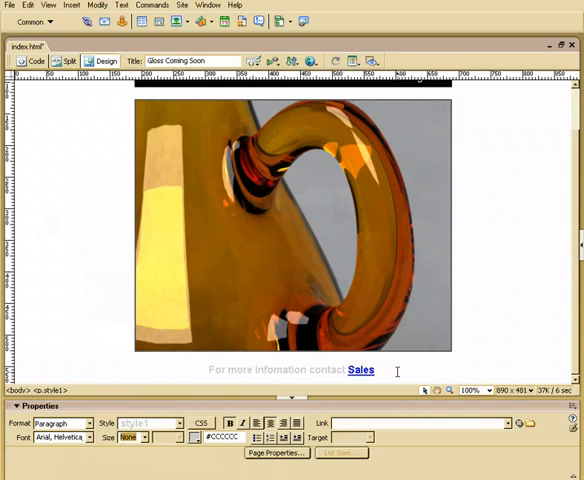
pyautogui.click(380, 368)
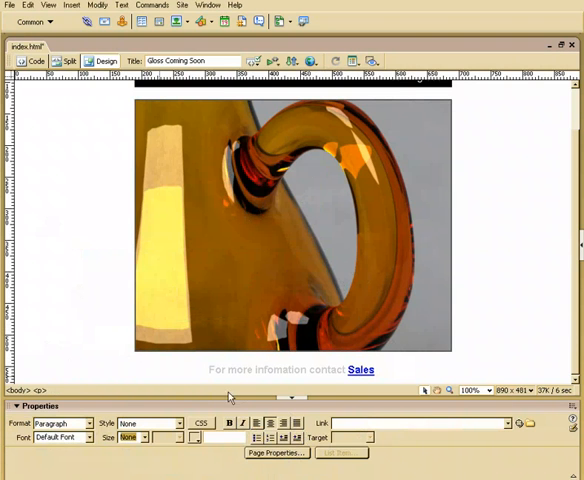
# In Page Properties set background #000000 and an orange link colour, then apply.
pyautogui.click(96, 4)
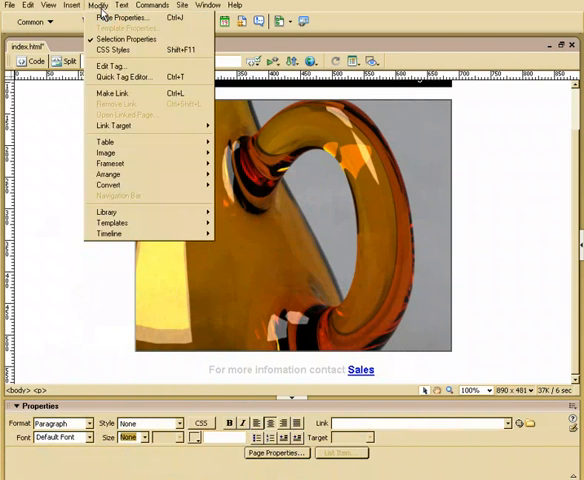
pyautogui.moveTo(118, 18)
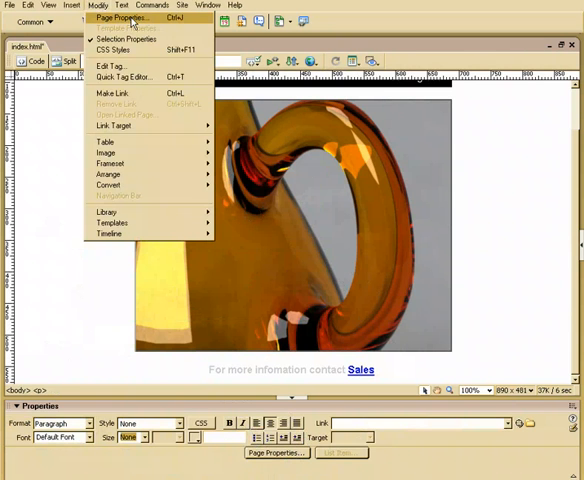
pyautogui.click(120, 18)
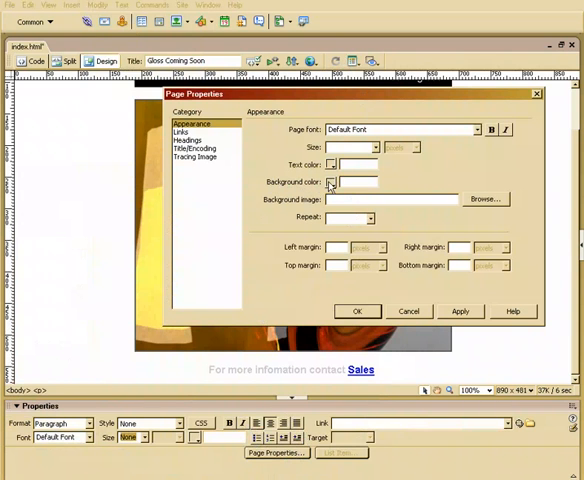
pyautogui.click(332, 182)
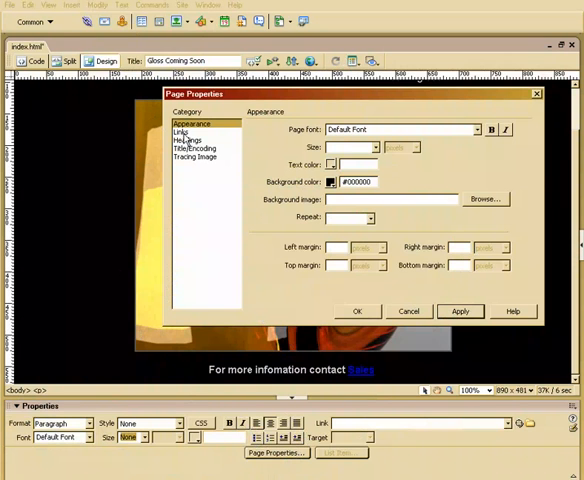
pyautogui.click(184, 132)
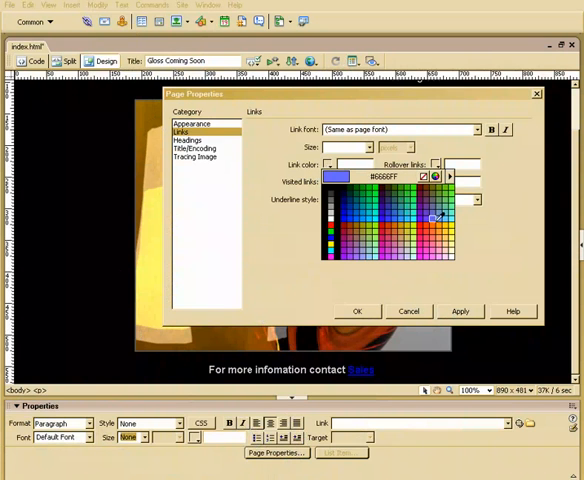
pyautogui.click(440, 222)
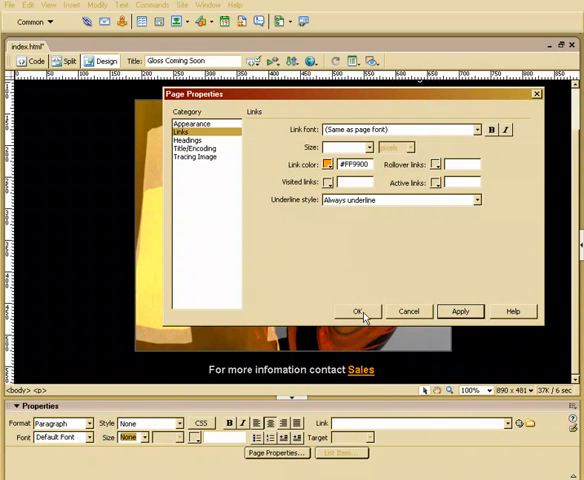
pyautogui.click(356, 312)
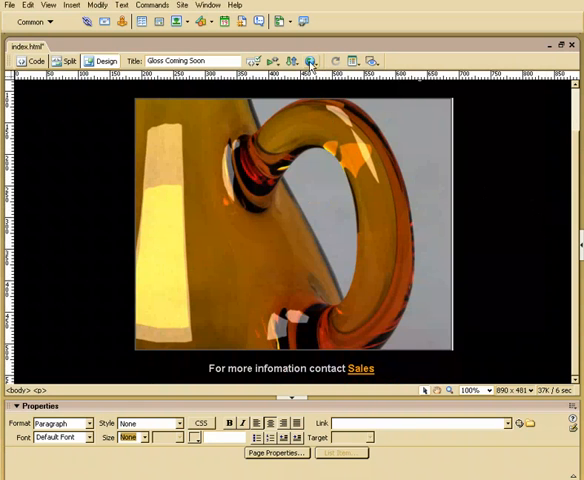
# Preview the finished page in Internet Explorer (Preview in IExplore, F12).
pyautogui.click(312, 60)
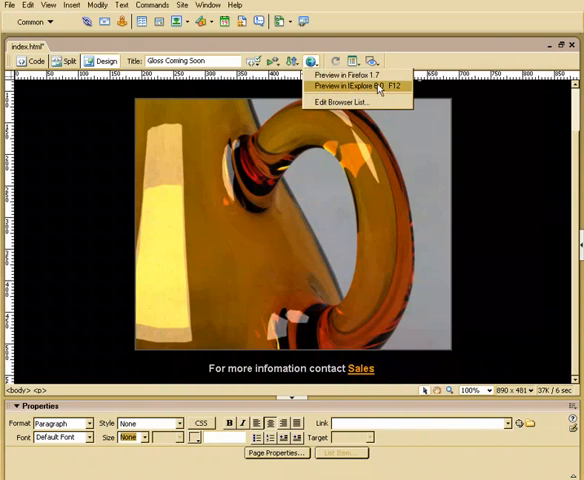
pyautogui.click(340, 86)
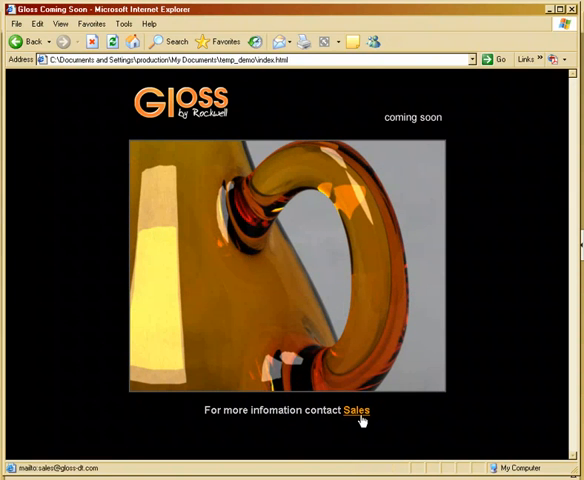
pyautogui.moveTo(362, 416)
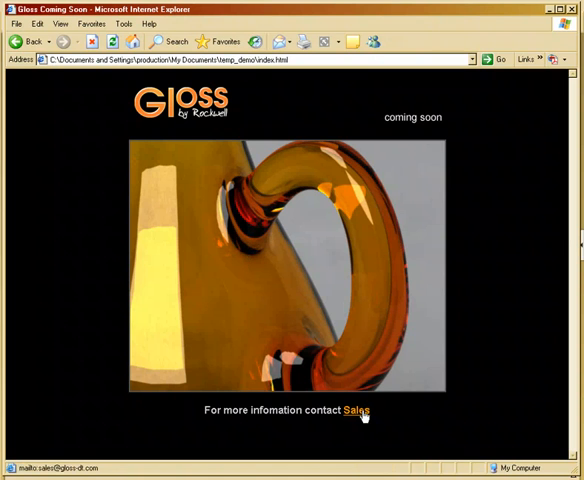
pyautogui.moveTo(388, 420)
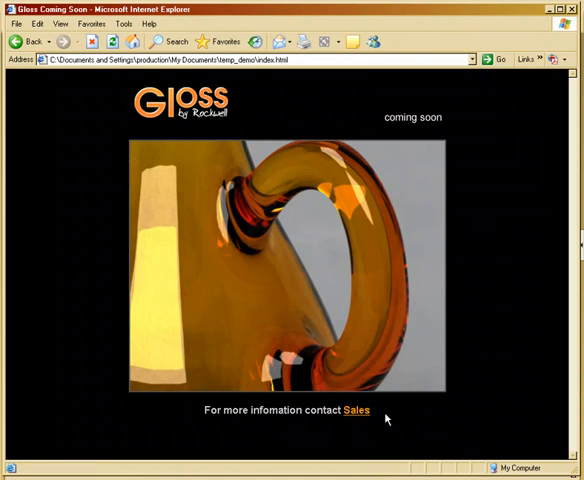